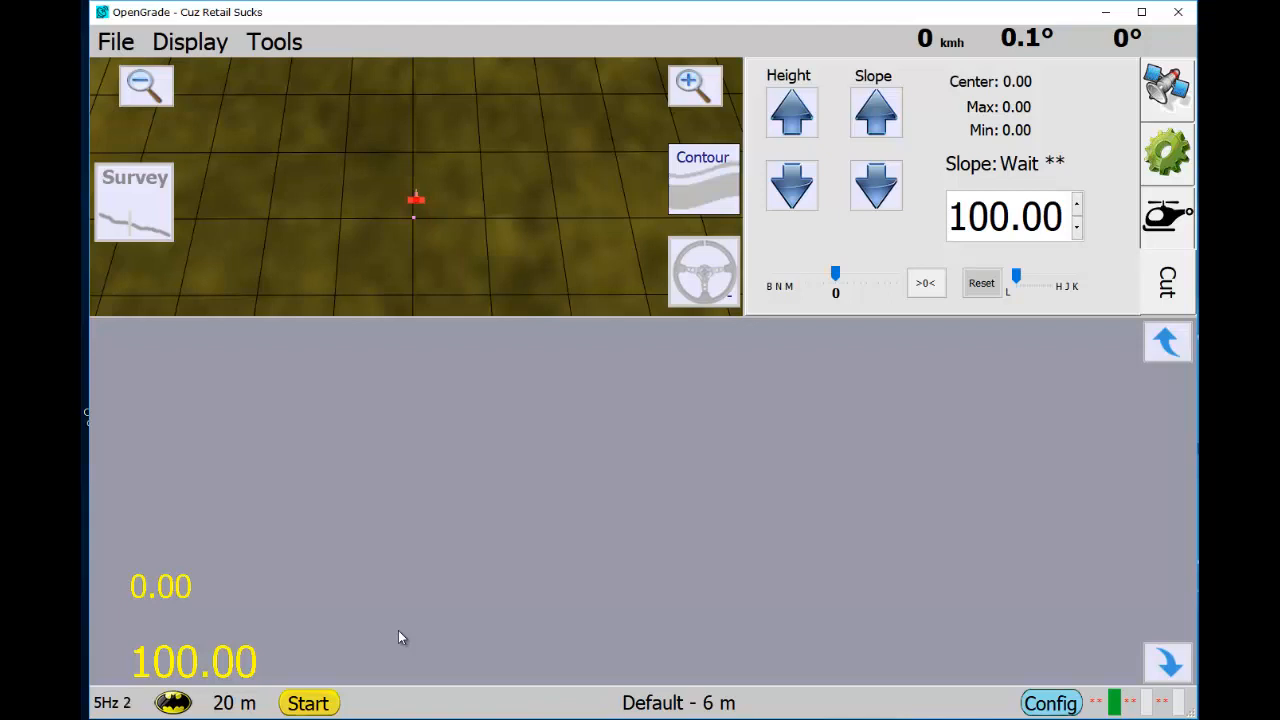
{"action": "mouse_move", "coordinate": [418, 542]}
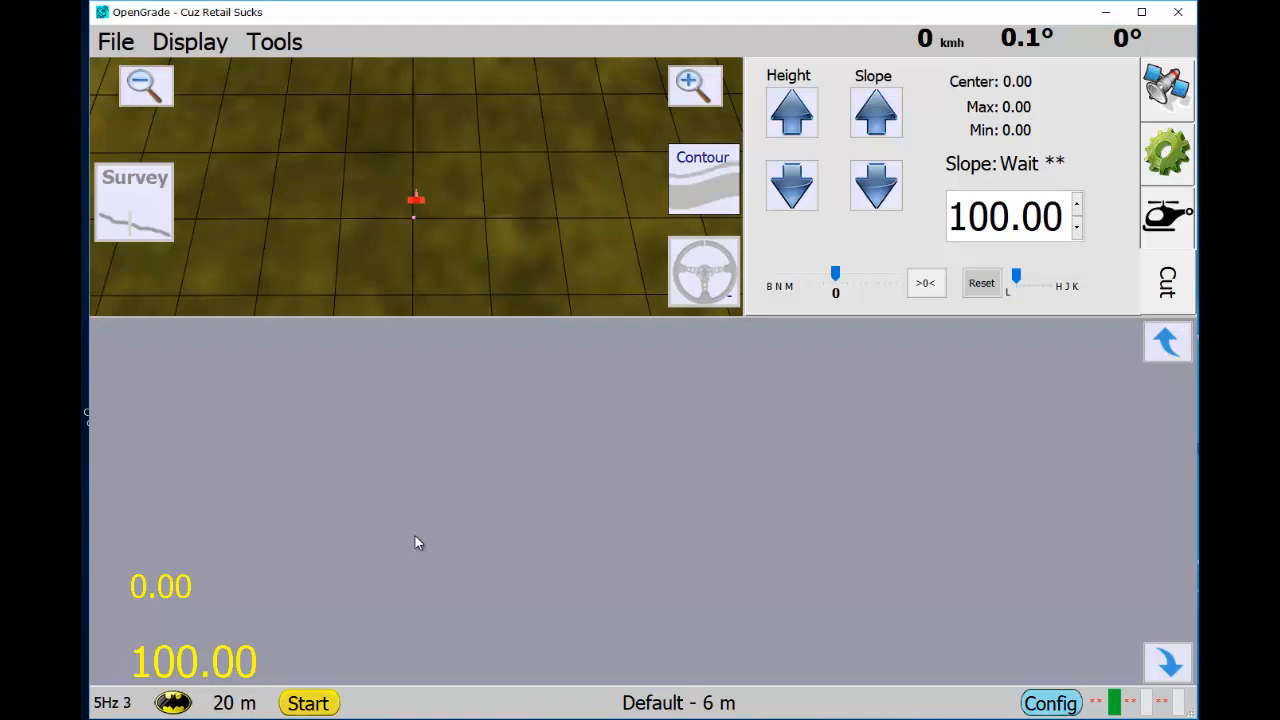
{"action": "mouse_move", "coordinate": [694, 532]}
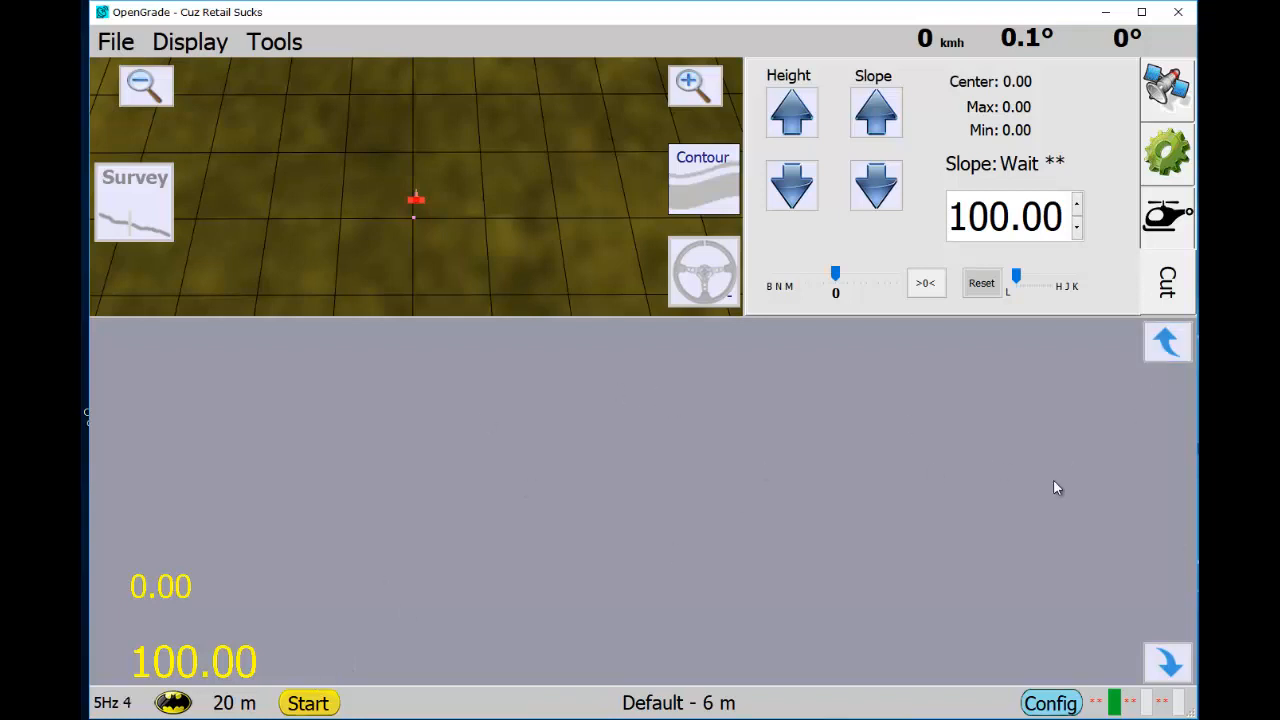
{"action": "mouse_move", "coordinate": [898, 369]}
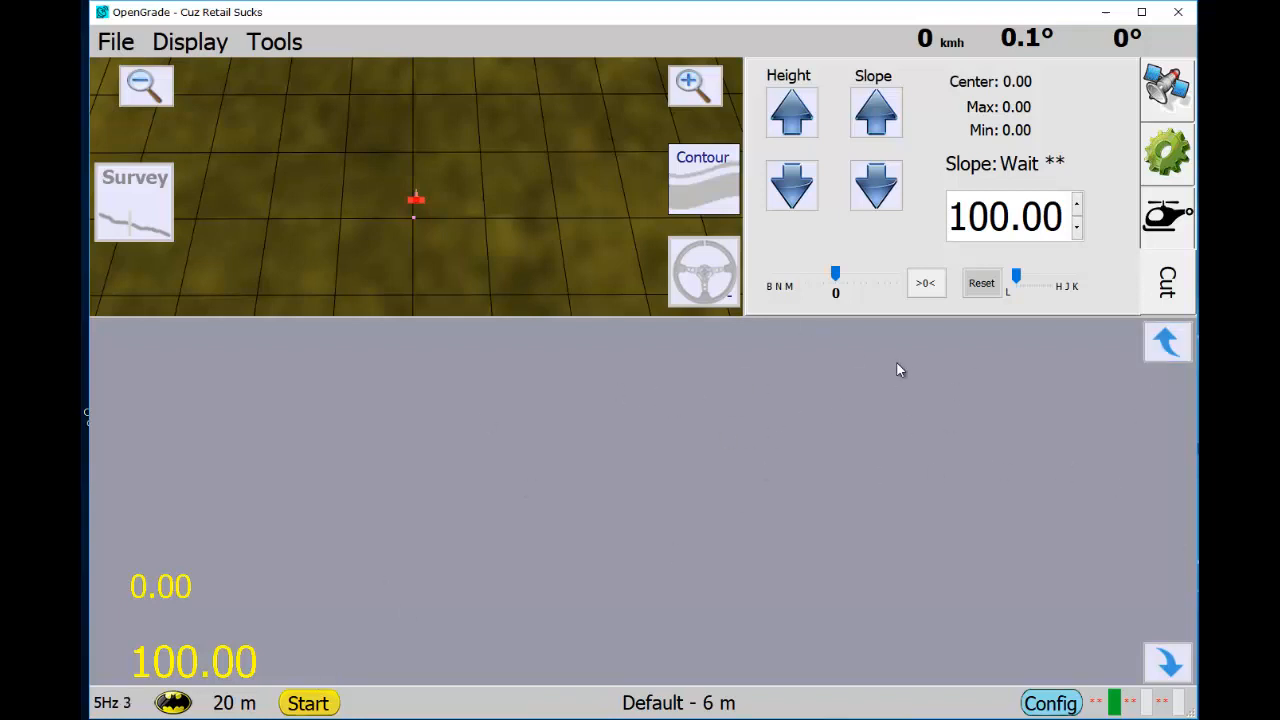
{"action": "mouse_move", "coordinate": [1010, 260]}
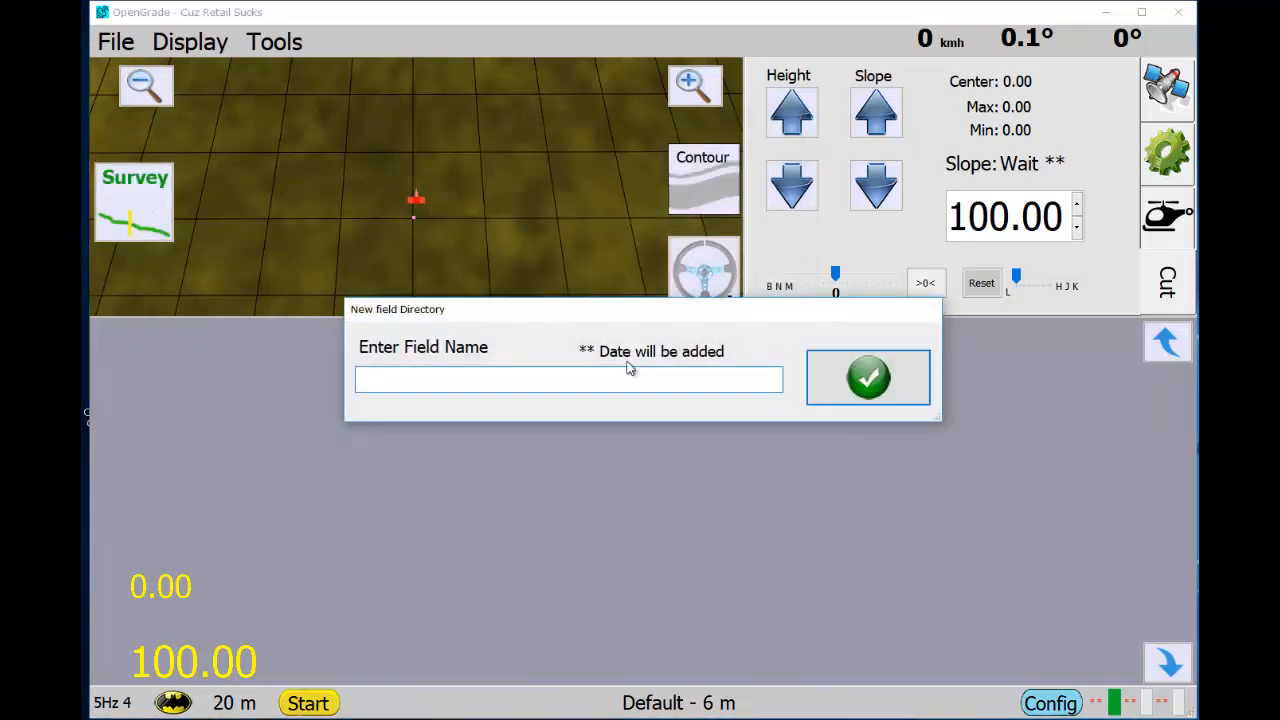
- Name the new field 'cff' and confirm its creation
{"action": "type", "text": "cff"}
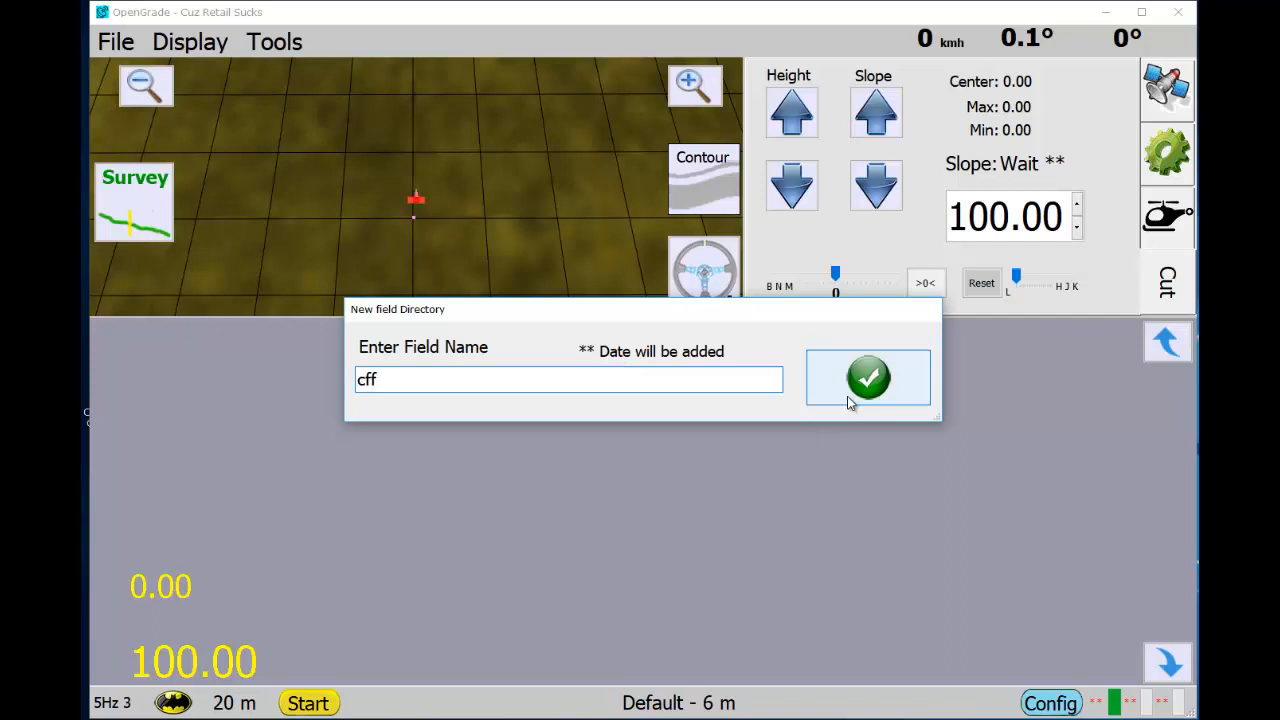
{"action": "left_click", "coordinate": [868, 378]}
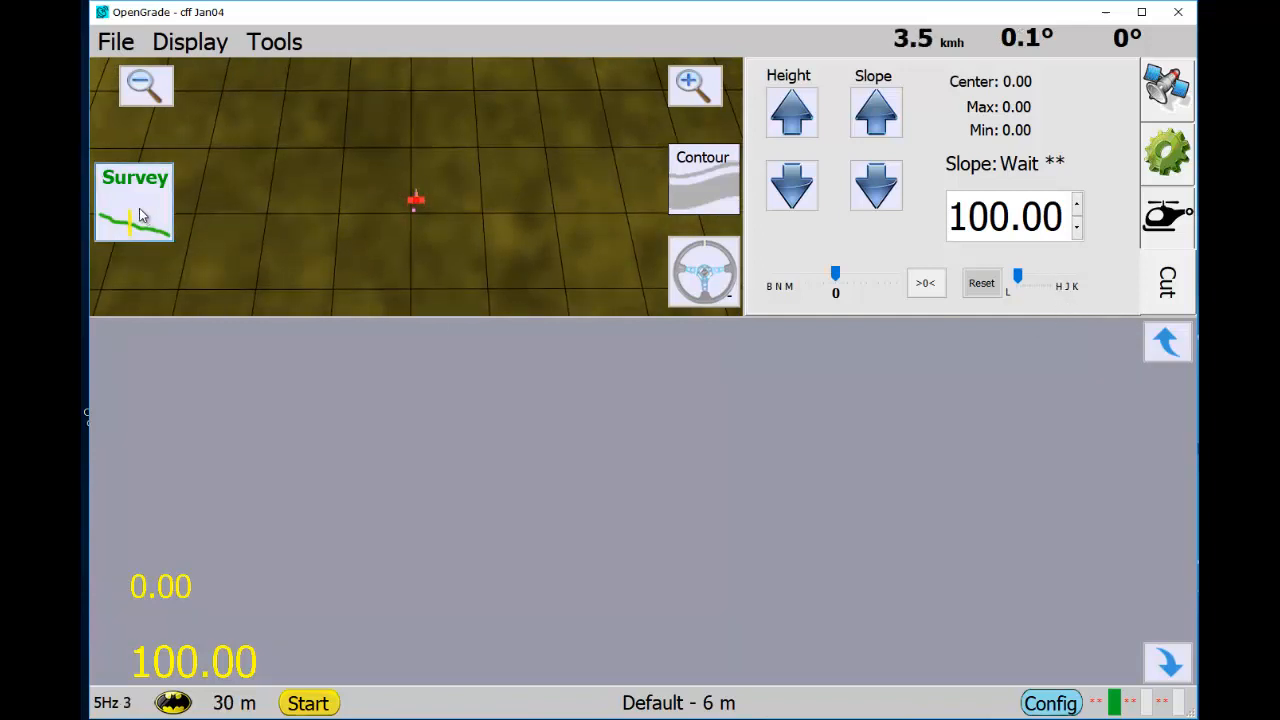
- Record a roughly 91 m ground survey across the terrain, then stop recording
{"action": "left_click", "coordinate": [134, 200]}
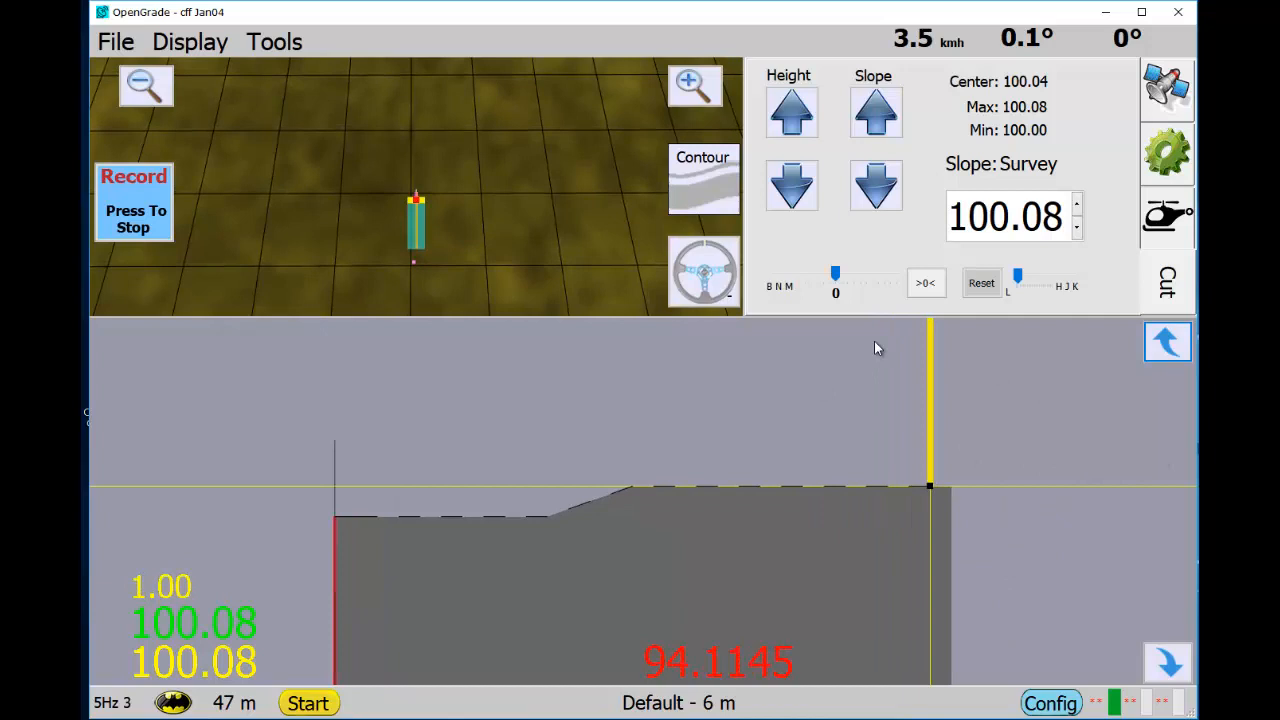
{"action": "left_click", "coordinate": [1077, 230]}
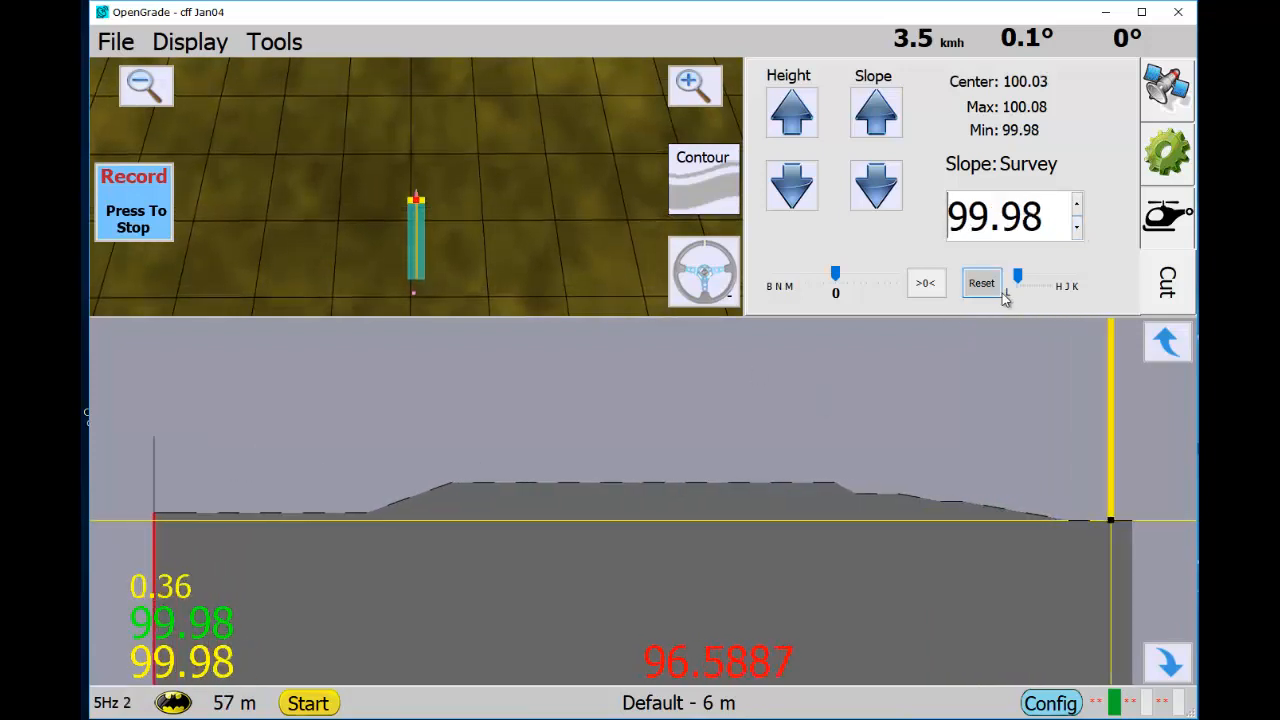
{"action": "left_click", "coordinate": [1077, 229]}
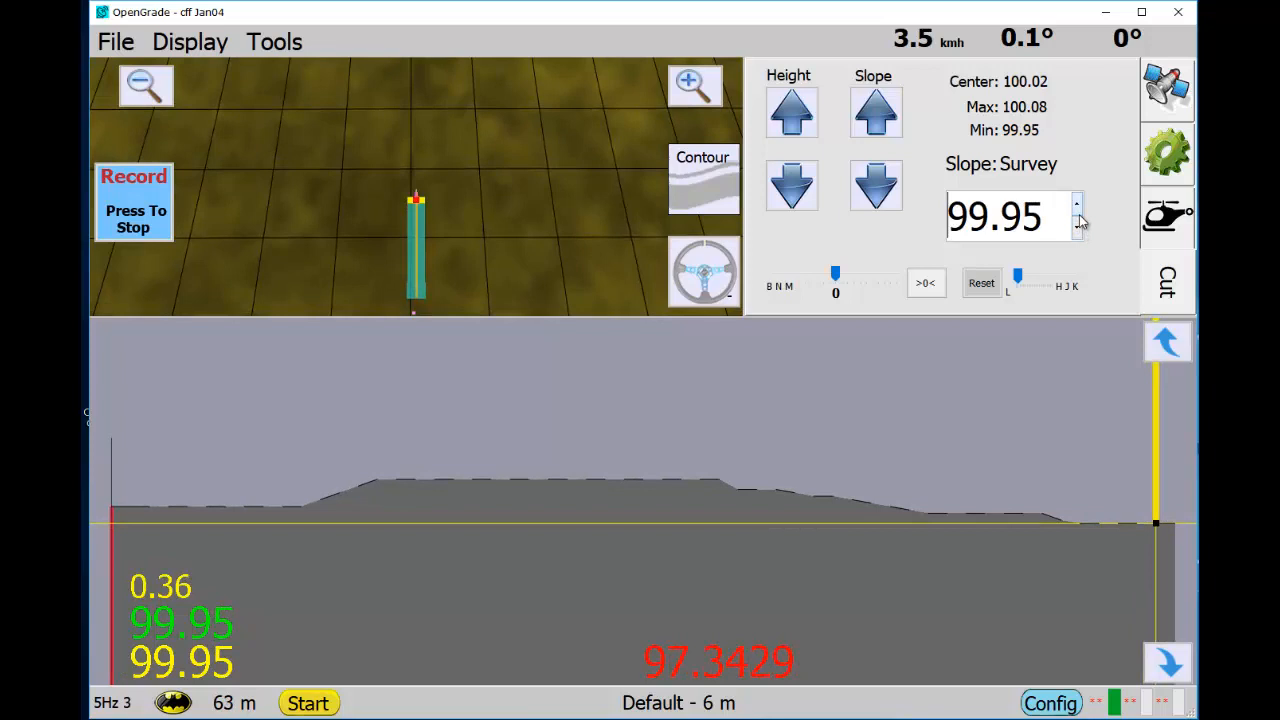
{"action": "left_click", "coordinate": [1077, 207]}
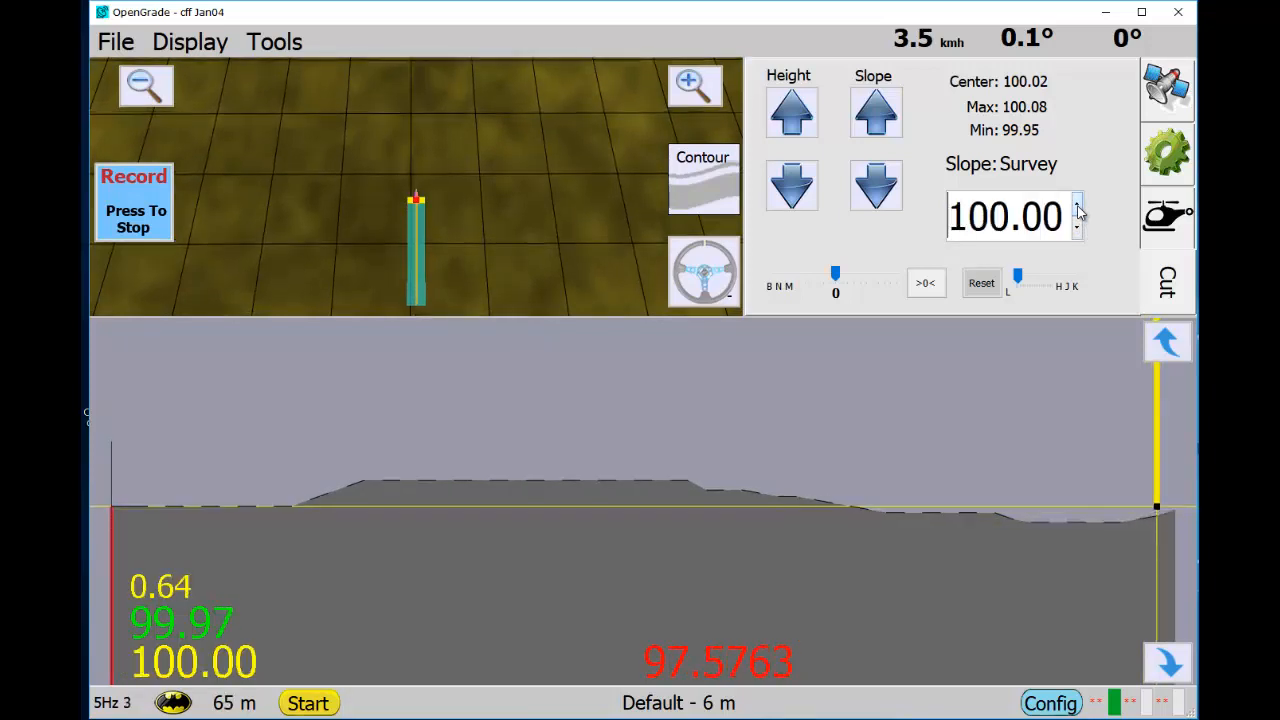
{"action": "left_click", "coordinate": [1078, 207]}
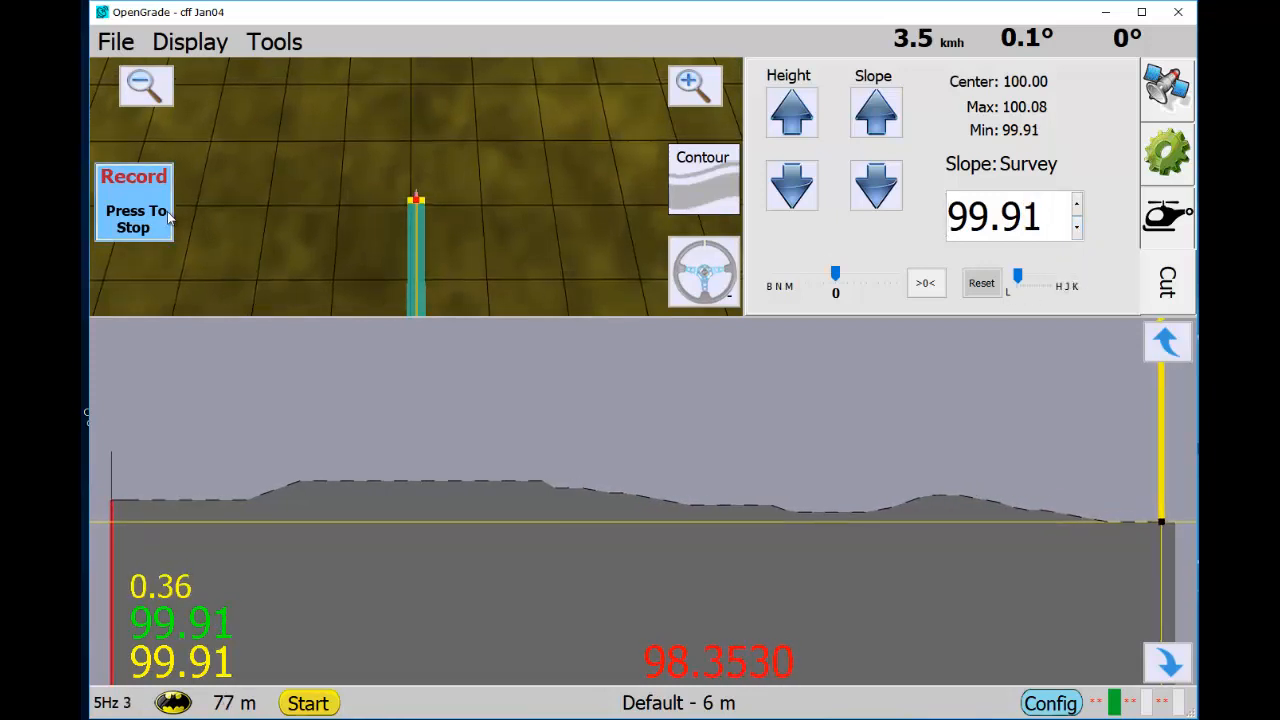
{"action": "left_click", "coordinate": [133, 201]}
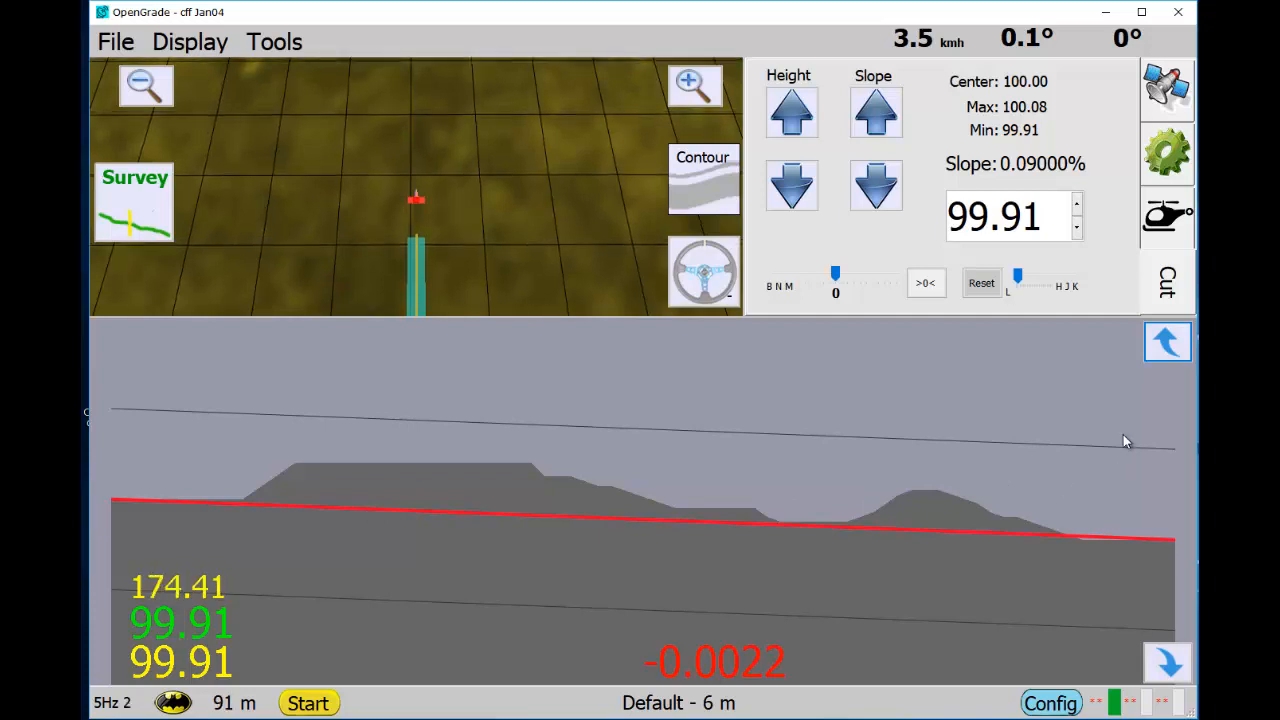
- Reset the simulator so the vehicle stops over the surveyed profile
{"action": "left_click", "coordinate": [981, 283]}
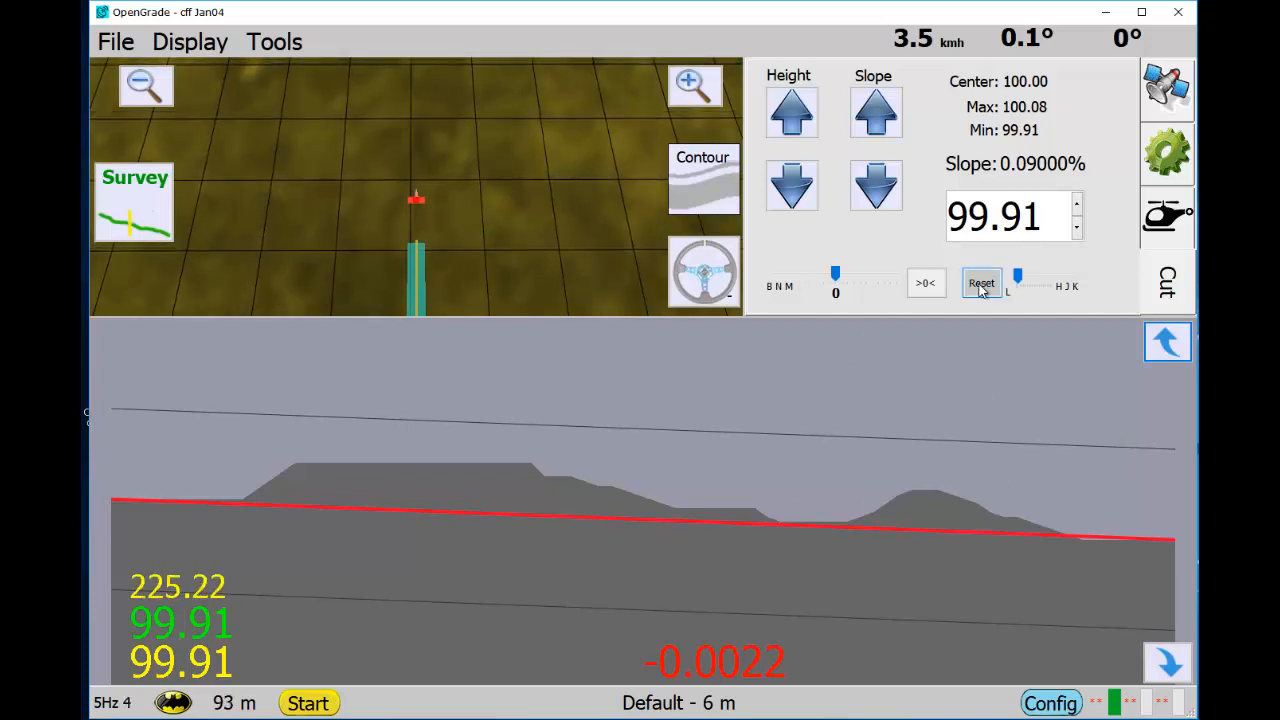
{"action": "left_click", "coordinate": [981, 283]}
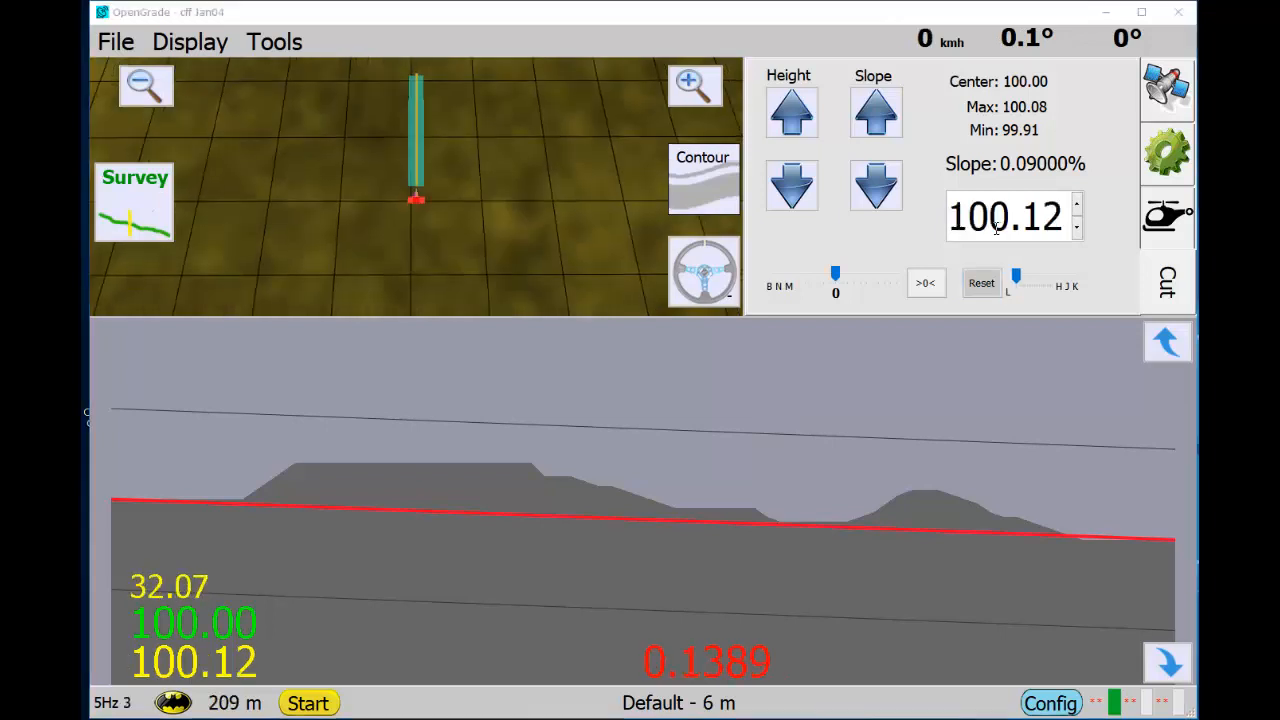
{"action": "mouse_move", "coordinate": [385, 518]}
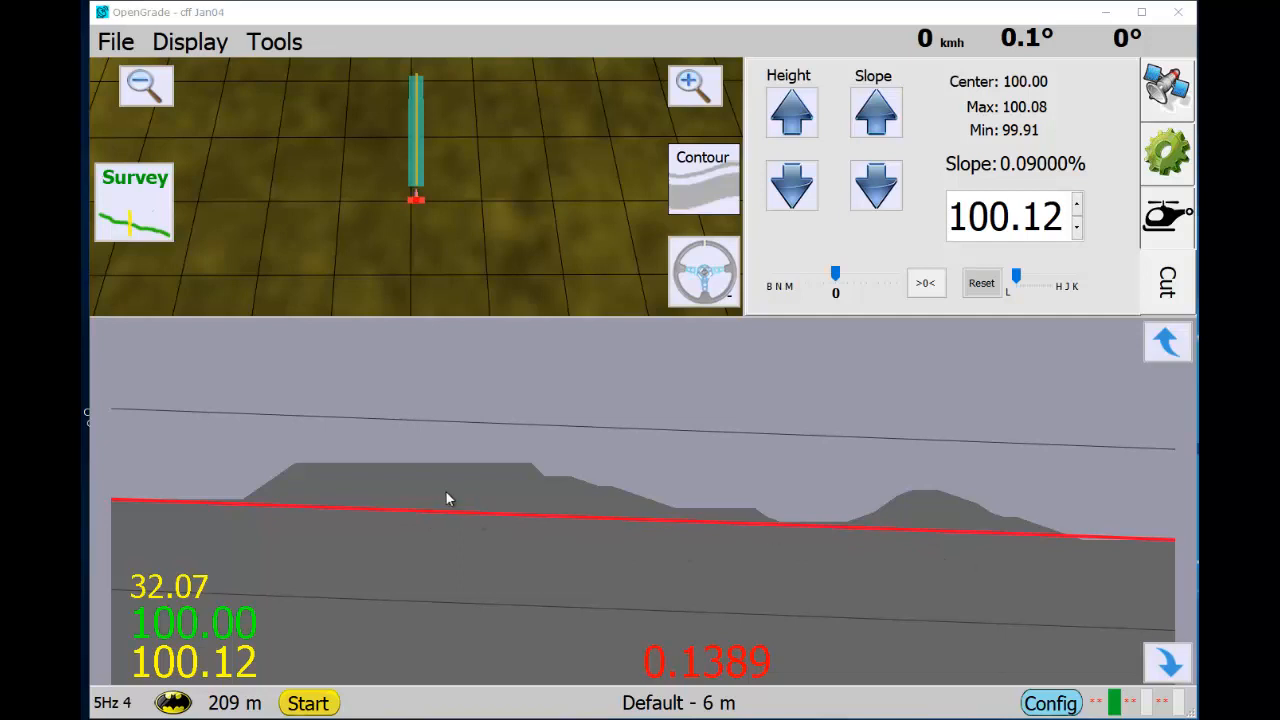
- Lower the cut line one step and flatten its slope to 0.026%
{"action": "left_click", "coordinate": [791, 112]}
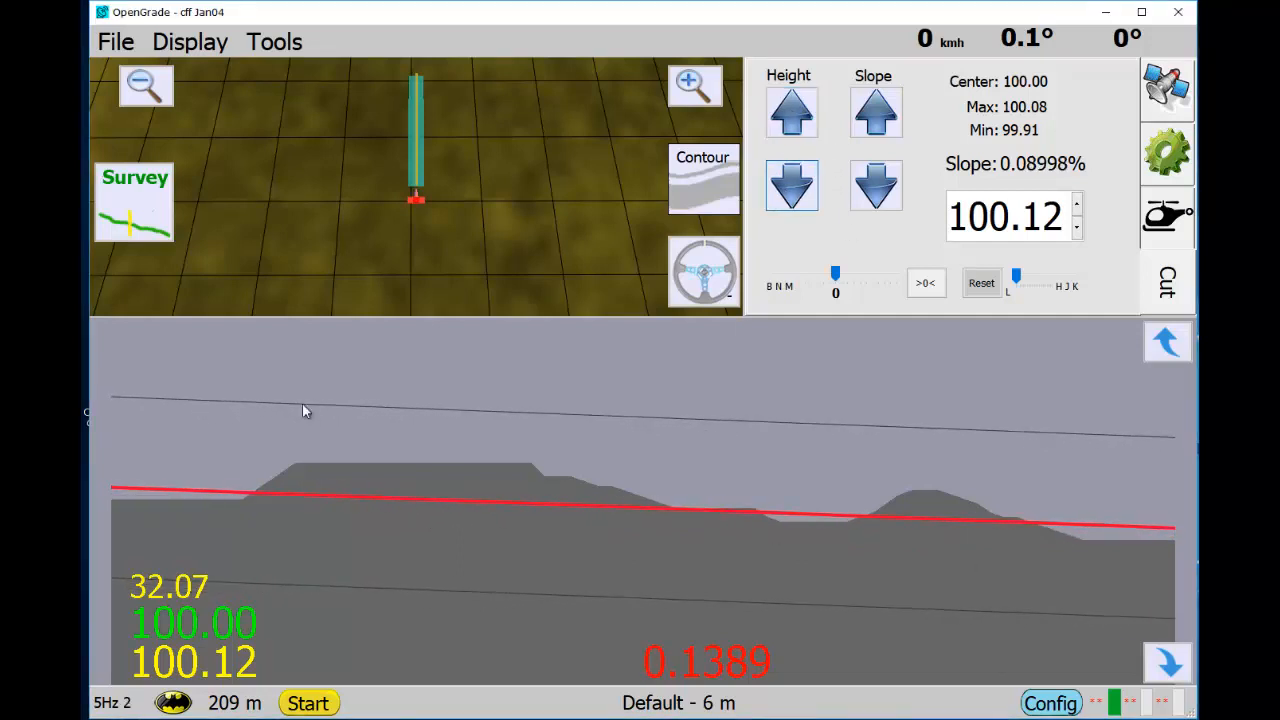
{"action": "left_click", "coordinate": [791, 185]}
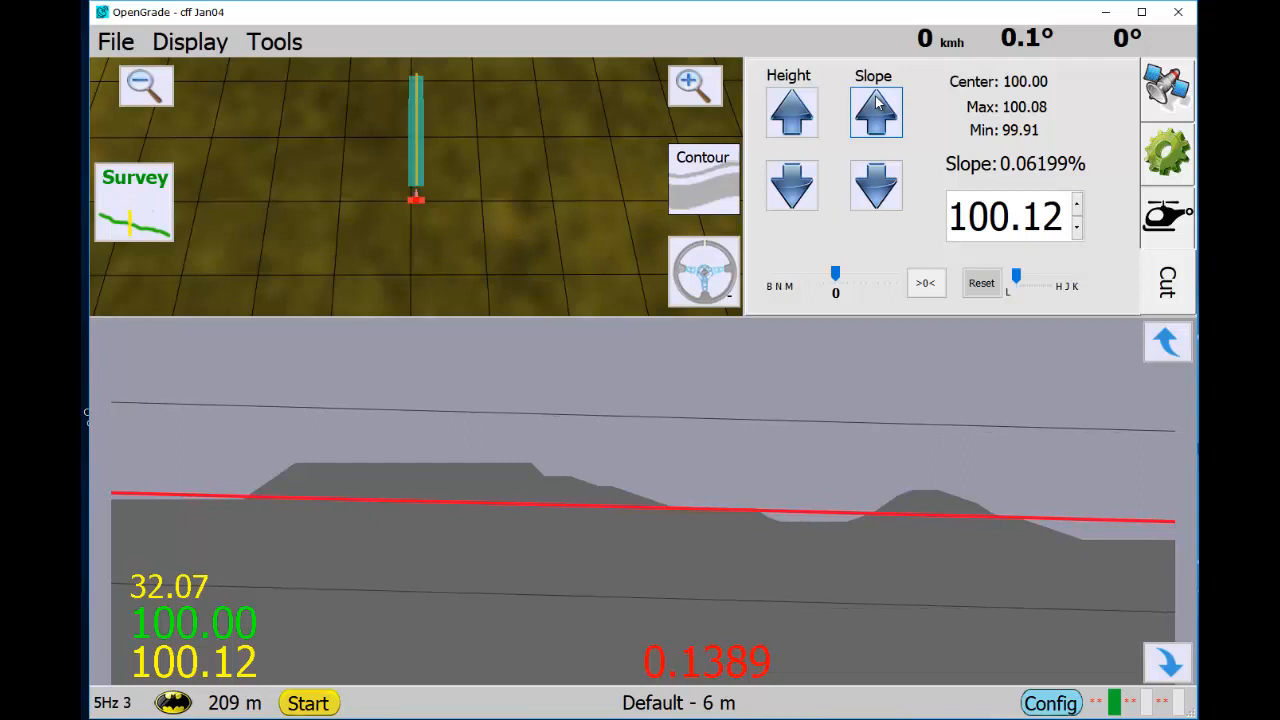
{"action": "left_click", "coordinate": [875, 110]}
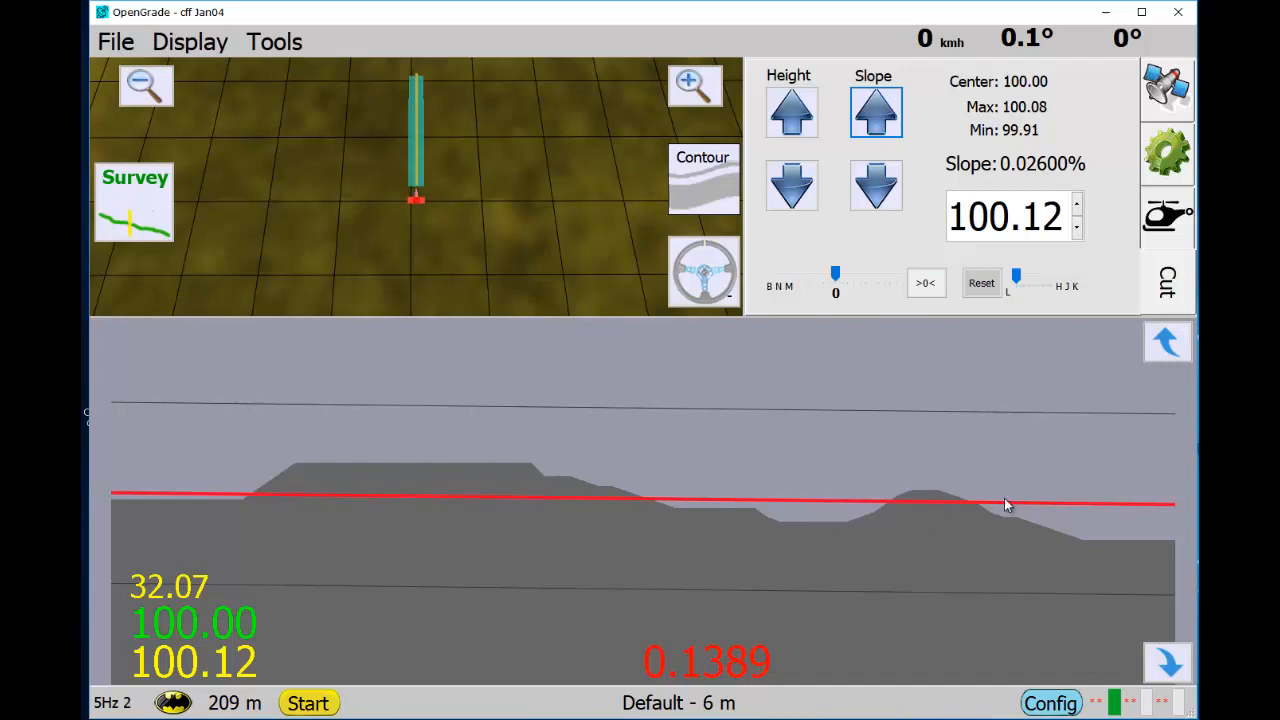
{"action": "mouse_move", "coordinate": [745, 497]}
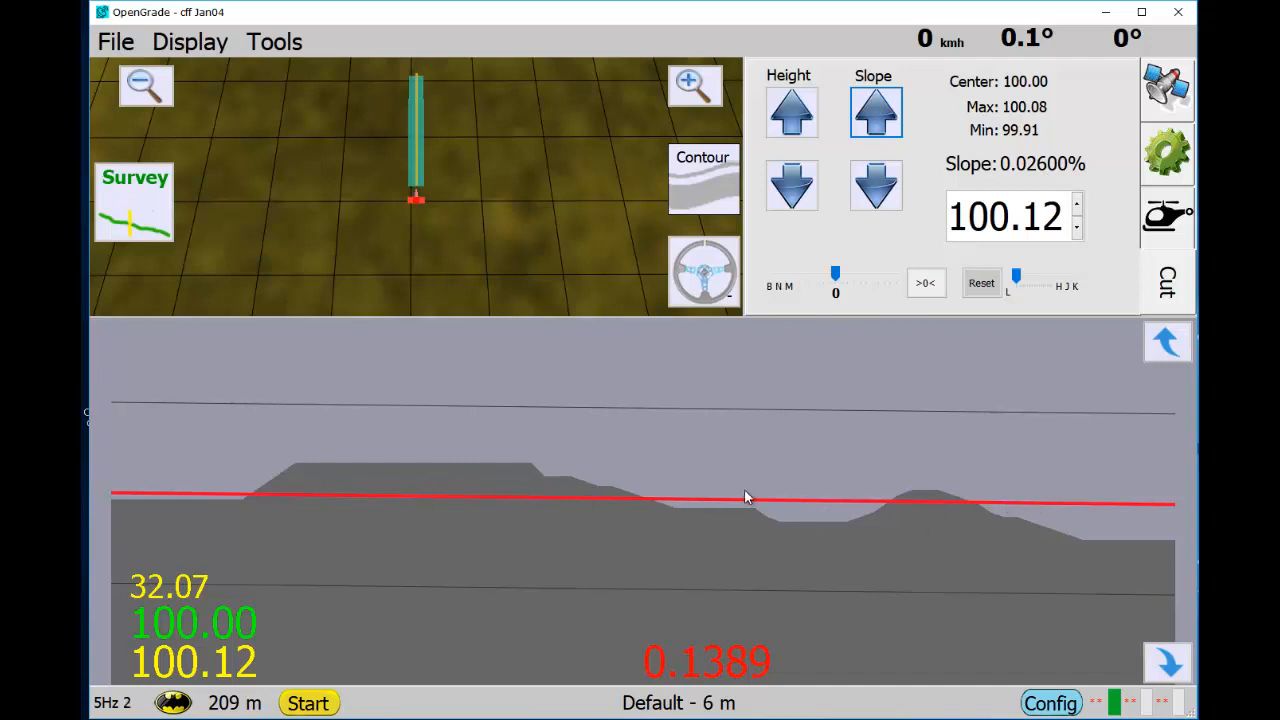
{"action": "left_click", "coordinate": [791, 186]}
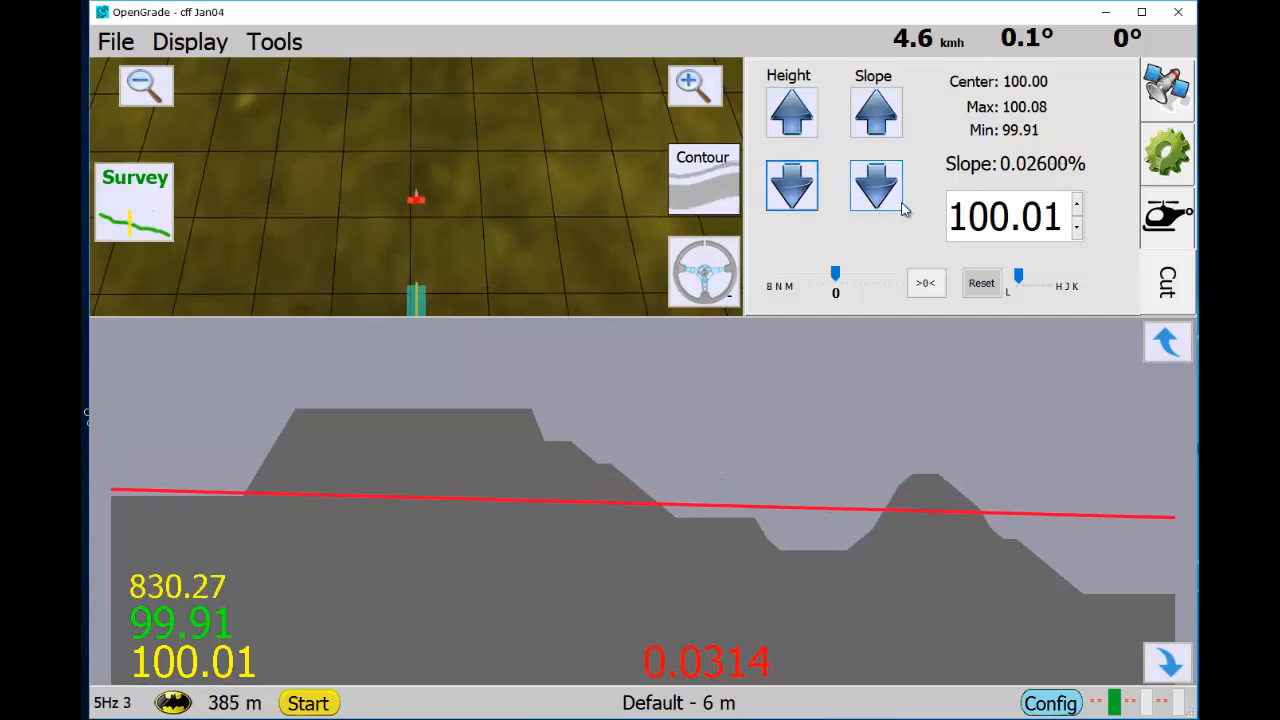
- Steepen the cut line slope to 0.05998% at height 100.01
{"action": "left_click", "coordinate": [875, 186]}
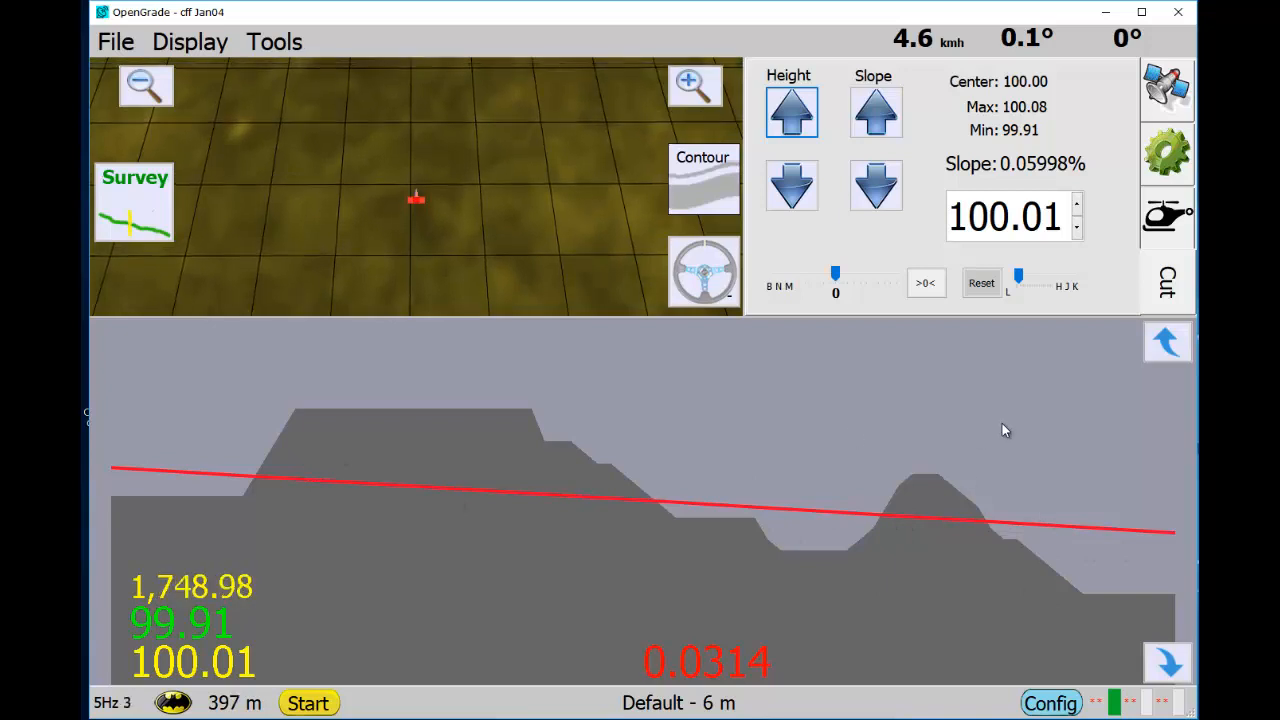
{"action": "mouse_move", "coordinate": [927, 442]}
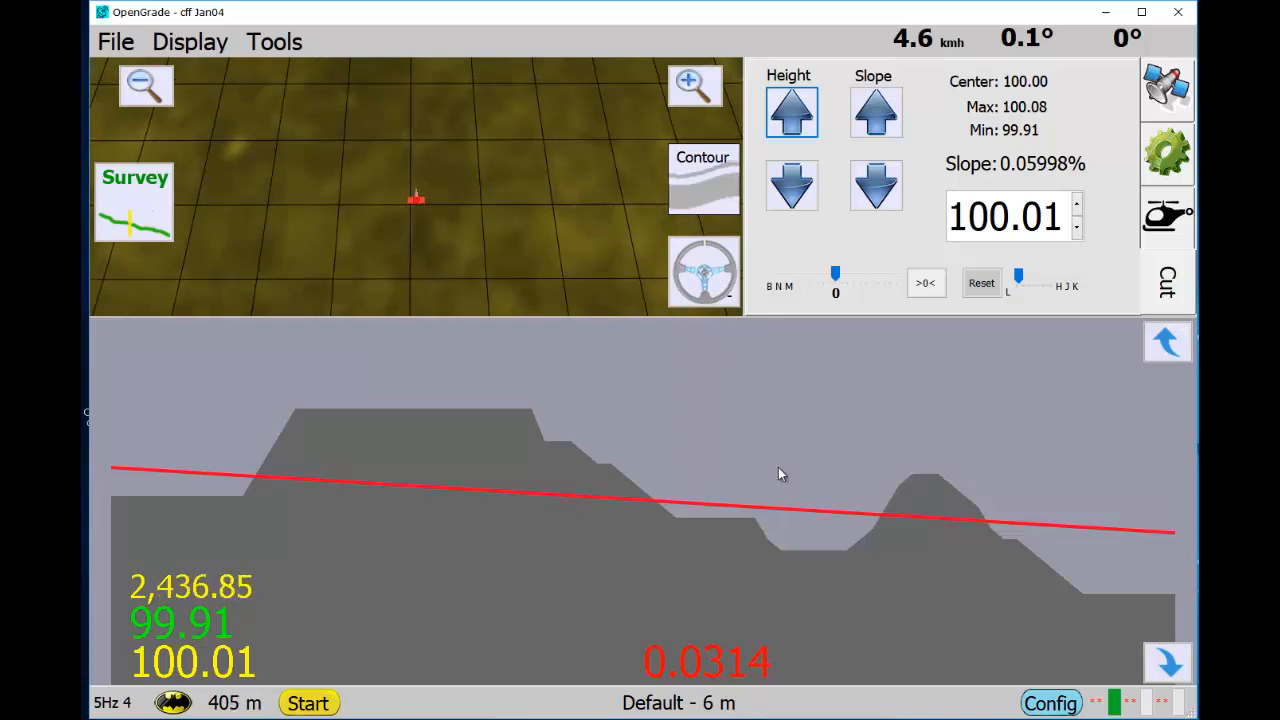
{"action": "mouse_move", "coordinate": [848, 448]}
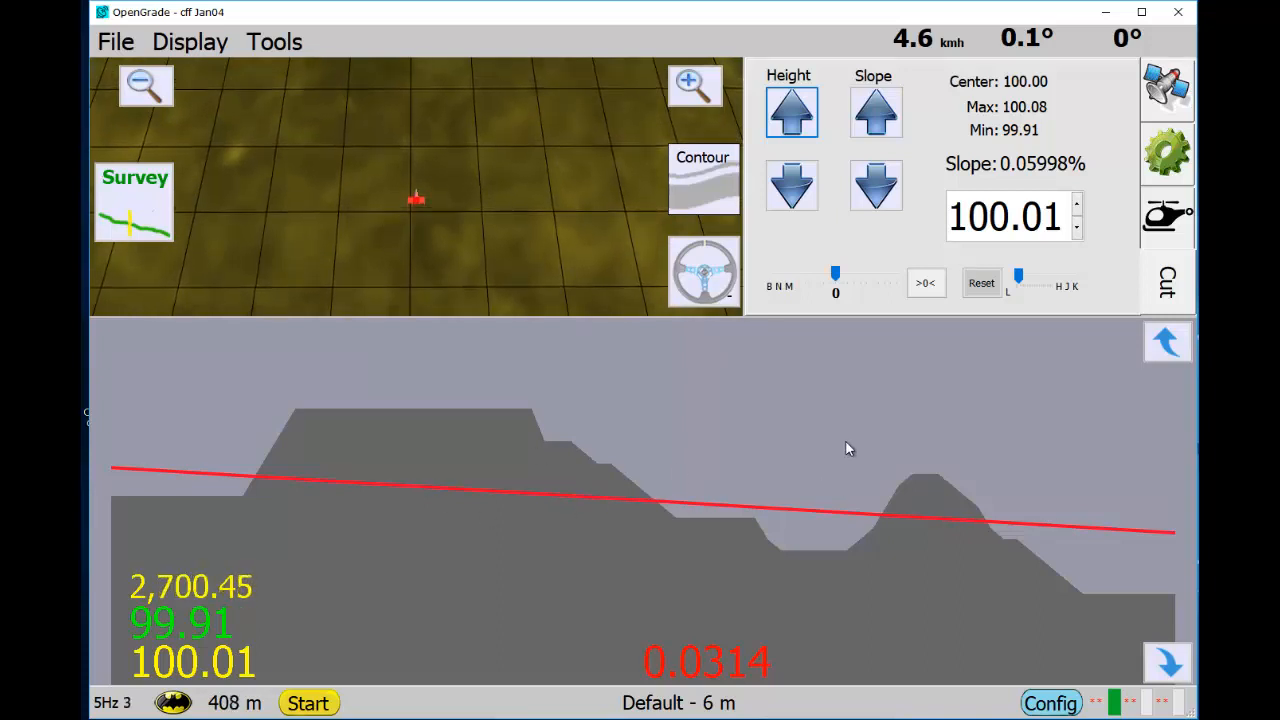